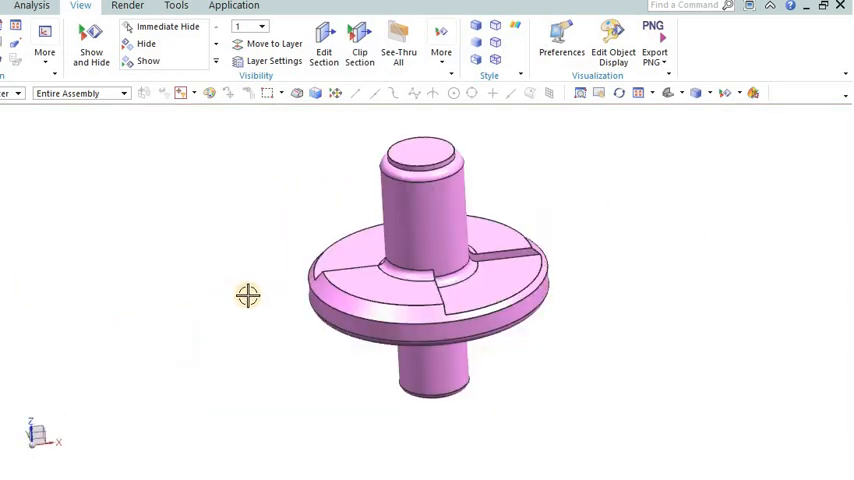
Step: Orbit the pink flanged shaft, then the yellow ribbed sleeve to see its ribs
{"action": "left_click_drag", "start_coordinate": [248, 295], "coordinate": [115, 280]}
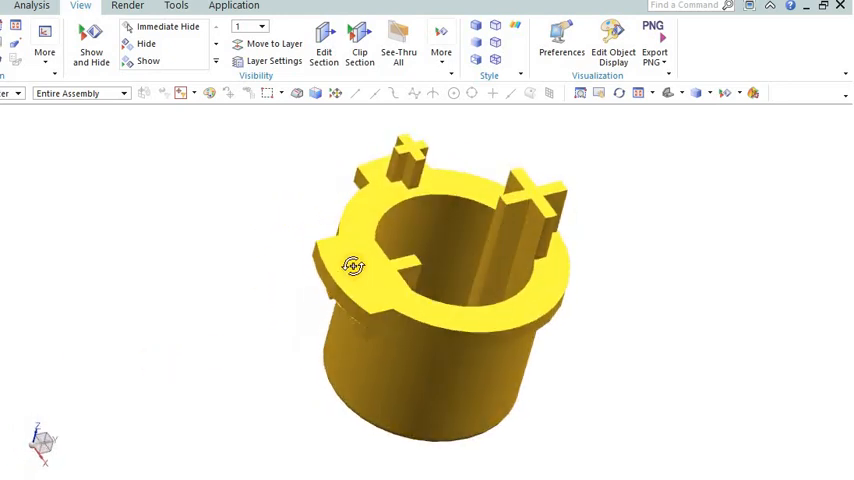
{"action": "left_click_drag", "start_coordinate": [353, 265], "coordinate": [351, 318]}
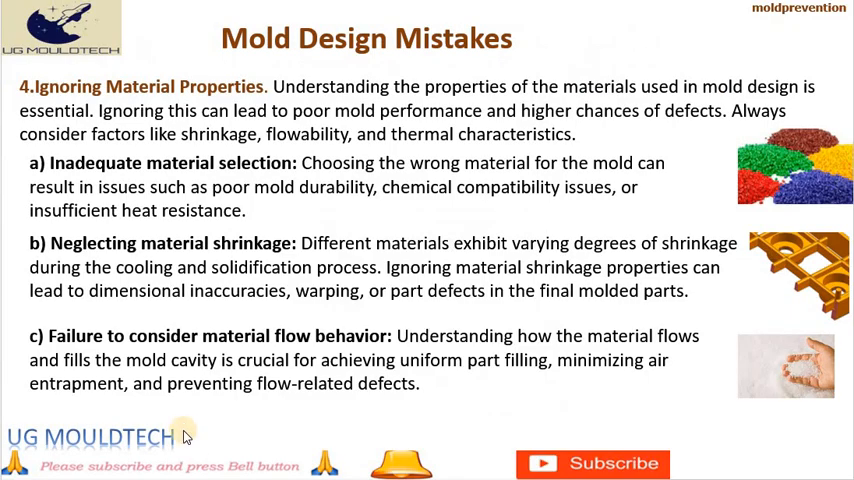
{"action": "mouse_move", "coordinate": [615, 355]}
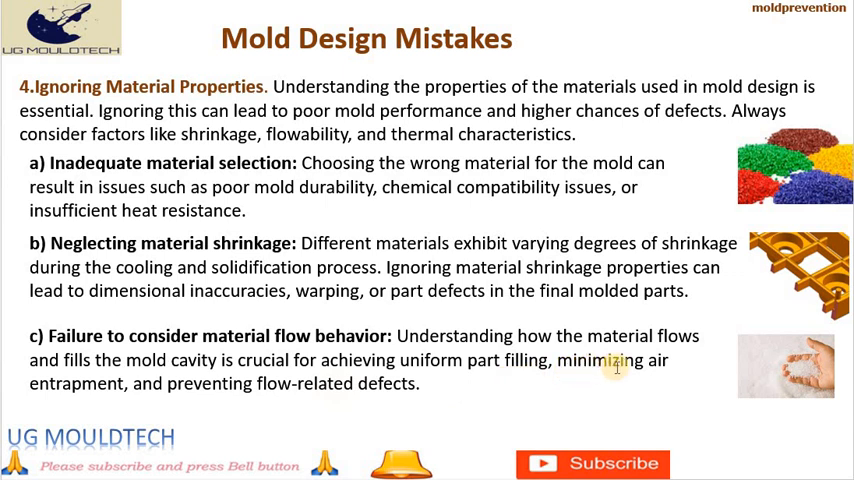
{"action": "mouse_move", "coordinate": [385, 400]}
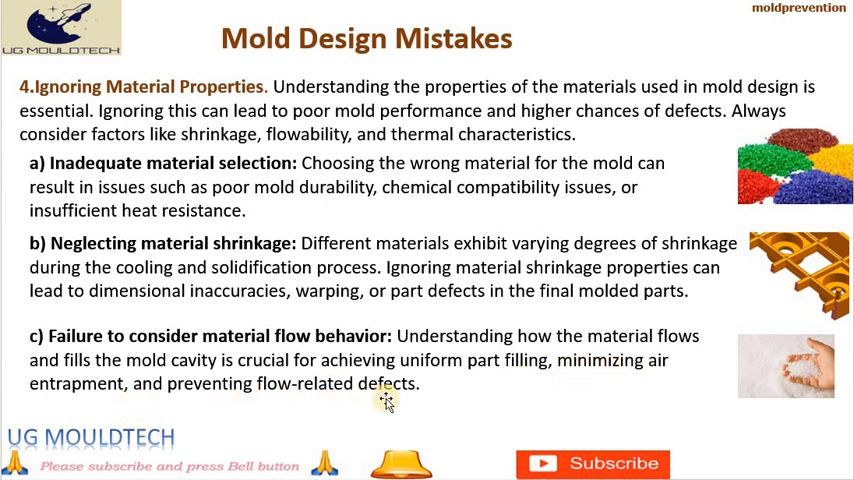
{"action": "mouse_move", "coordinate": [15, 418]}
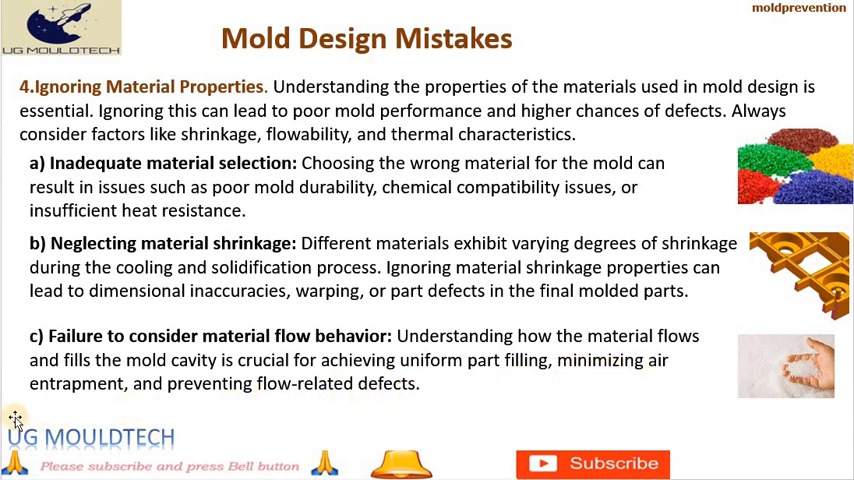
{"action": "mouse_move", "coordinate": [770, 362]}
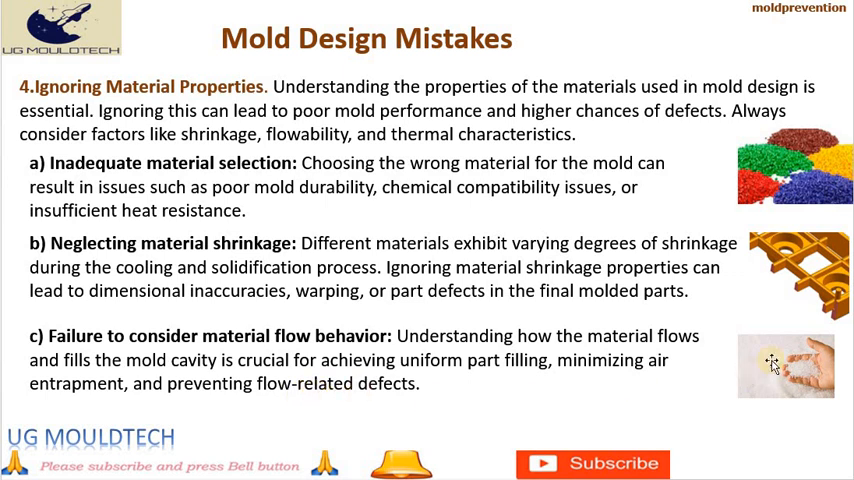
{"action": "mouse_move", "coordinate": [180, 229]}
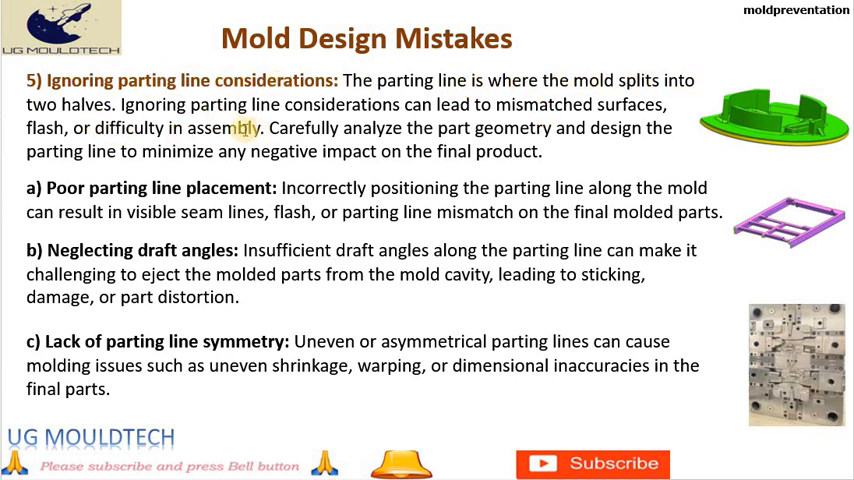
{"action": "mouse_move", "coordinate": [637, 127]}
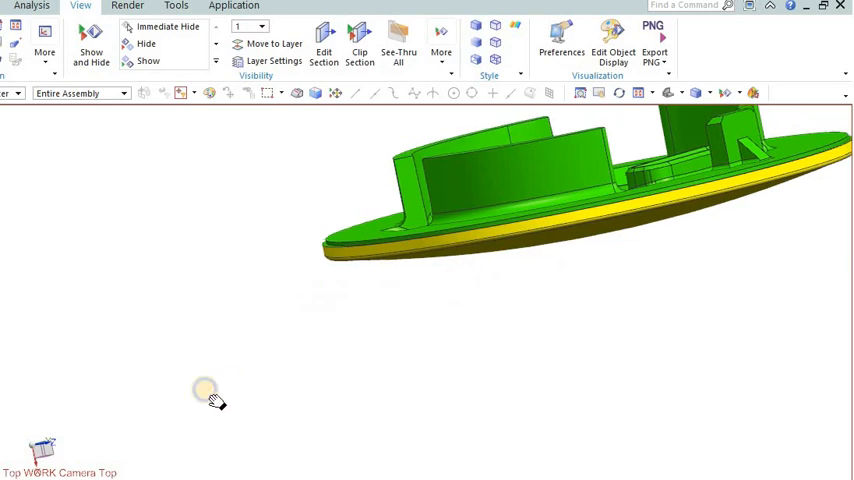
Step: Orbit the green cover to see inside and around, then the cyan runner's curve
{"action": "left_click_drag", "start_coordinate": [205, 390], "coordinate": [237, 178]}
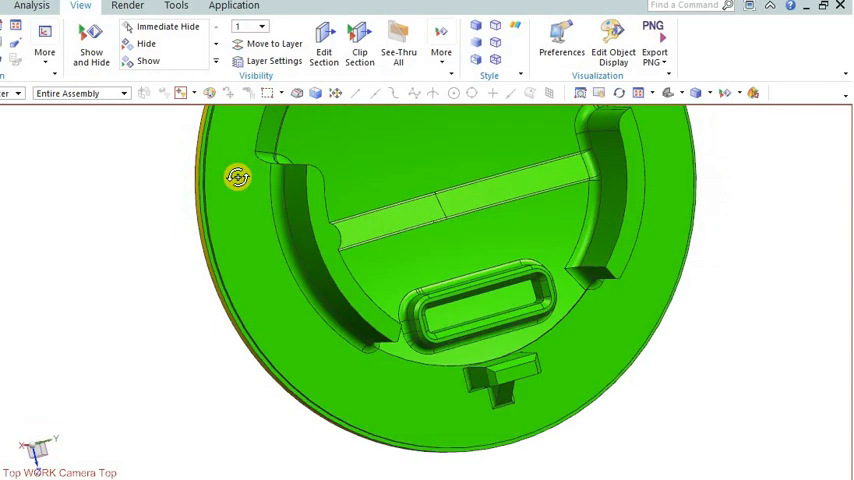
{"action": "left_click_drag", "start_coordinate": [238, 177], "coordinate": [388, 234]}
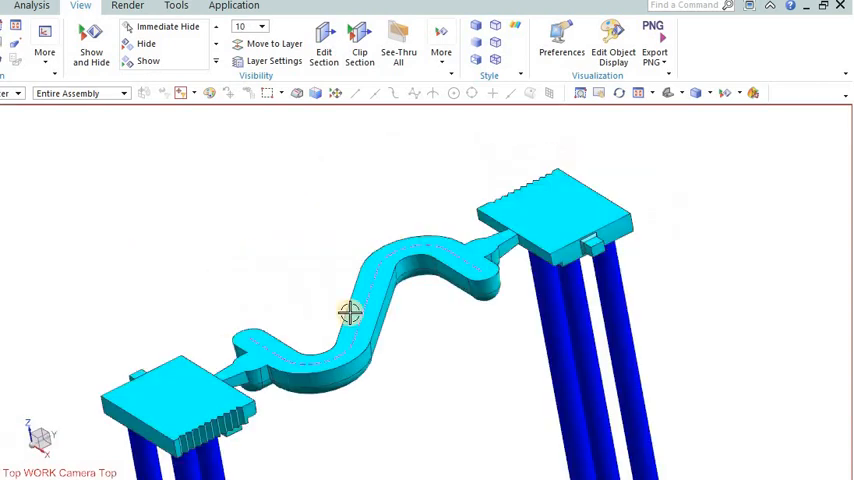
{"action": "left_click_drag", "start_coordinate": [350, 313], "coordinate": [258, 261]}
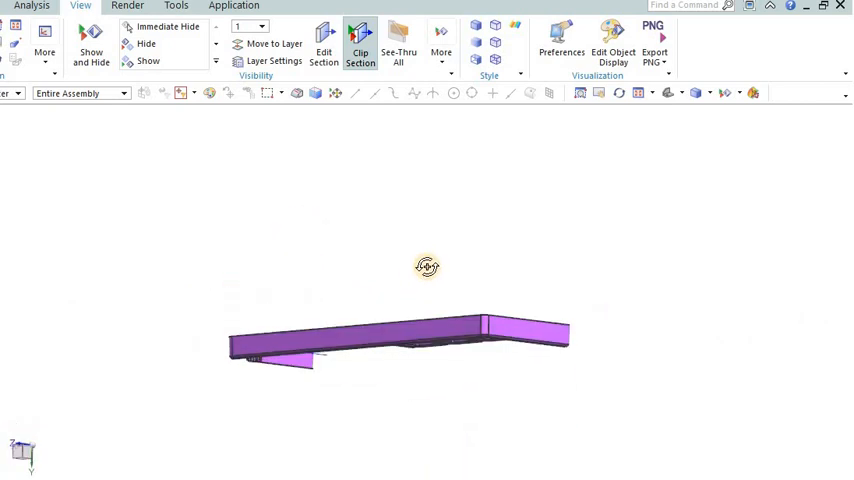
Step: Rotate the purple plate to its edge and the yellow sleeve to view its top
{"action": "left_click_drag", "start_coordinate": [427, 266], "coordinate": [481, 288]}
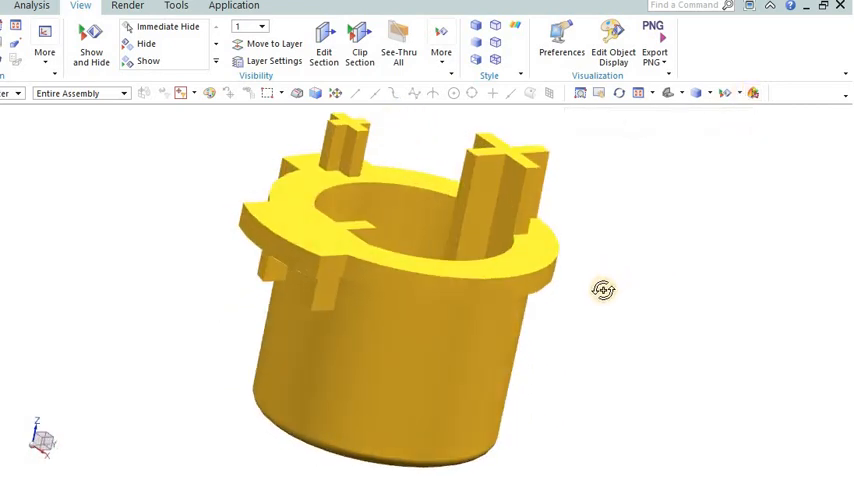
{"action": "left_click_drag", "start_coordinate": [603, 290], "coordinate": [588, 288]}
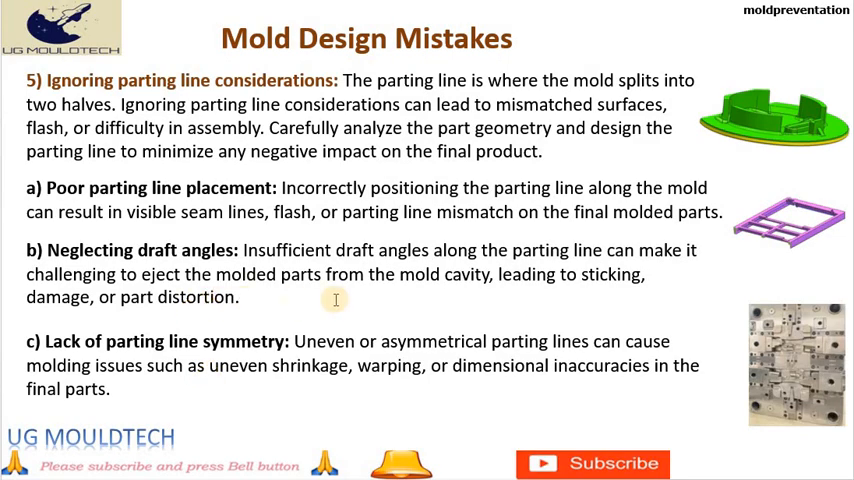
{"action": "mouse_move", "coordinate": [472, 297]}
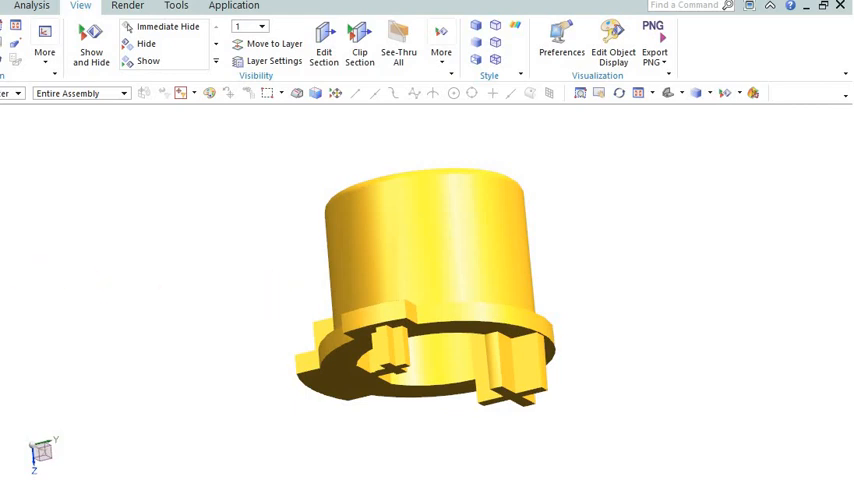
Step: Turn the yellow sleeve to its underside, then orbit the orange housing inside and out
{"action": "left_click_drag", "start_coordinate": [430, 290], "coordinate": [275, 307]}
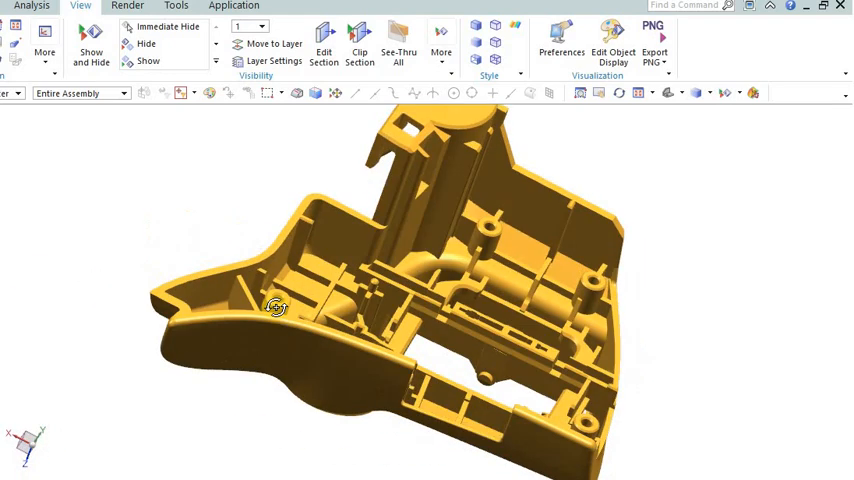
{"action": "left_click_drag", "start_coordinate": [275, 307], "coordinate": [311, 320]}
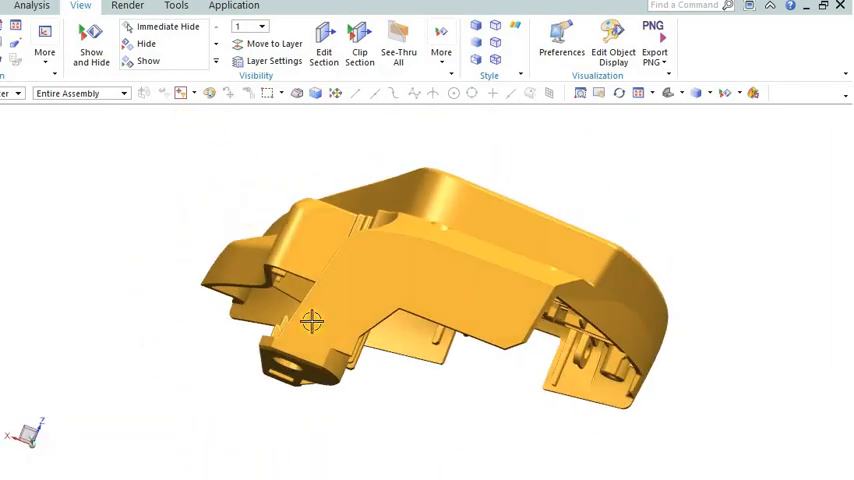
{"action": "left_click_drag", "start_coordinate": [312, 320], "coordinate": [447, 242]}
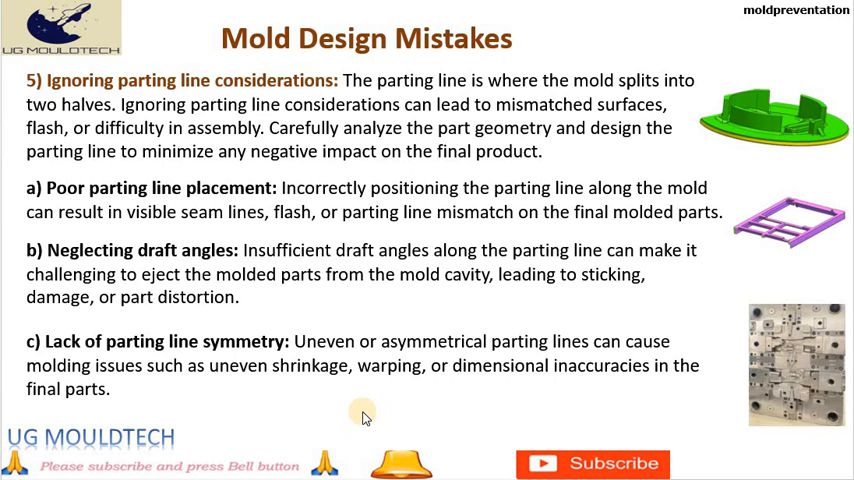
{"action": "mouse_move", "coordinate": [307, 415]}
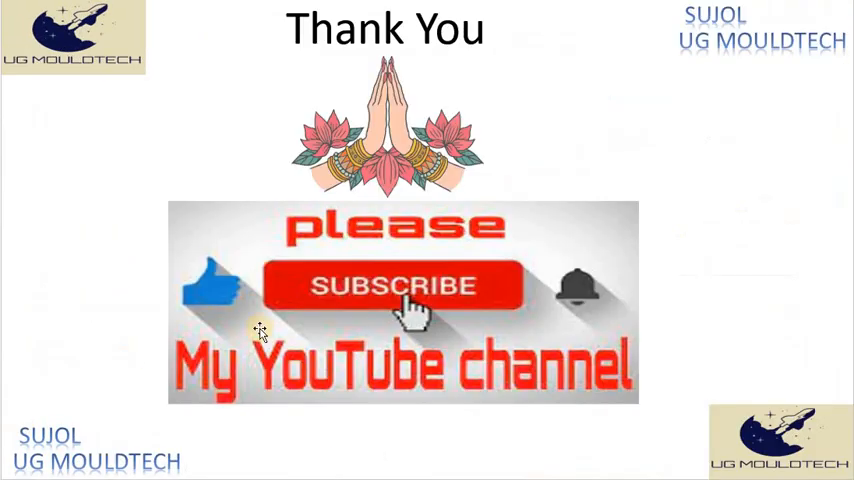
{"action": "mouse_move", "coordinate": [252, 338]}
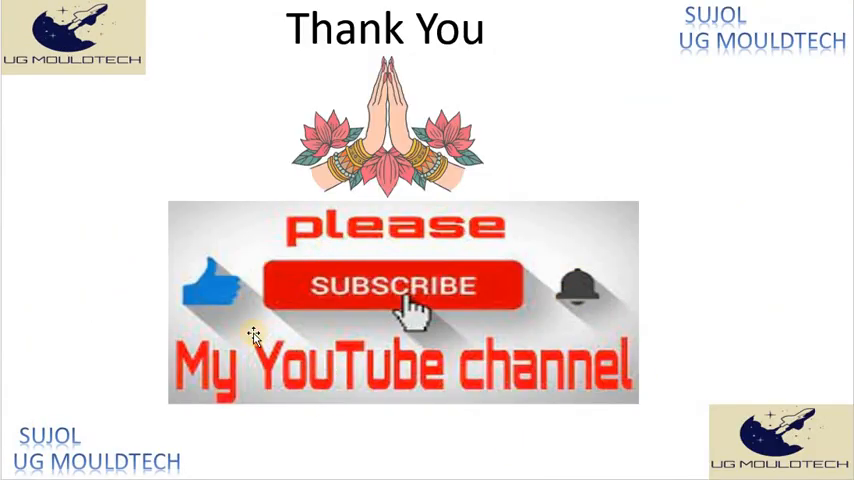
{"action": "mouse_move", "coordinate": [678, 164]}
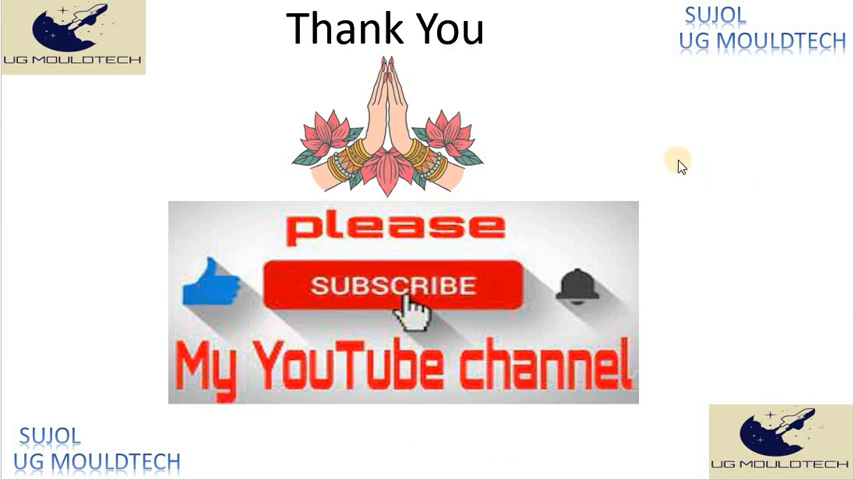
{"action": "mouse_move", "coordinate": [716, 118]}
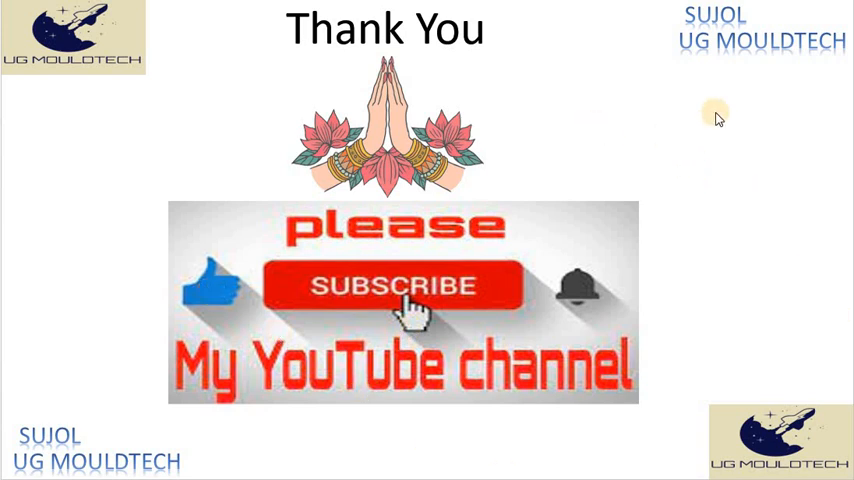